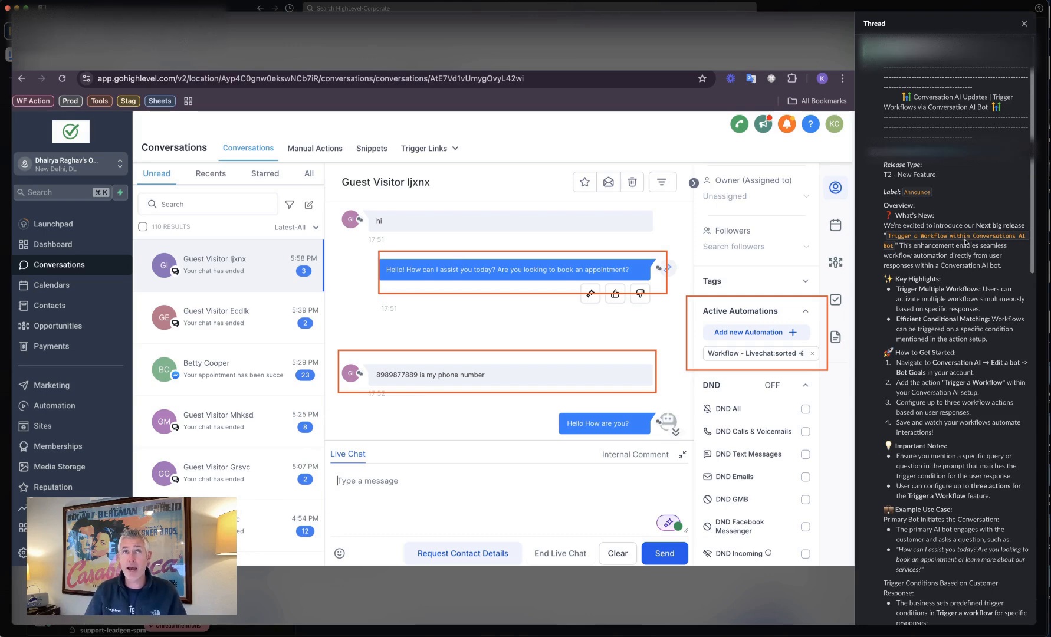
- Scroll through the release notes to the Workflow A / Workflow B customer-response example
scroll(down, 3)
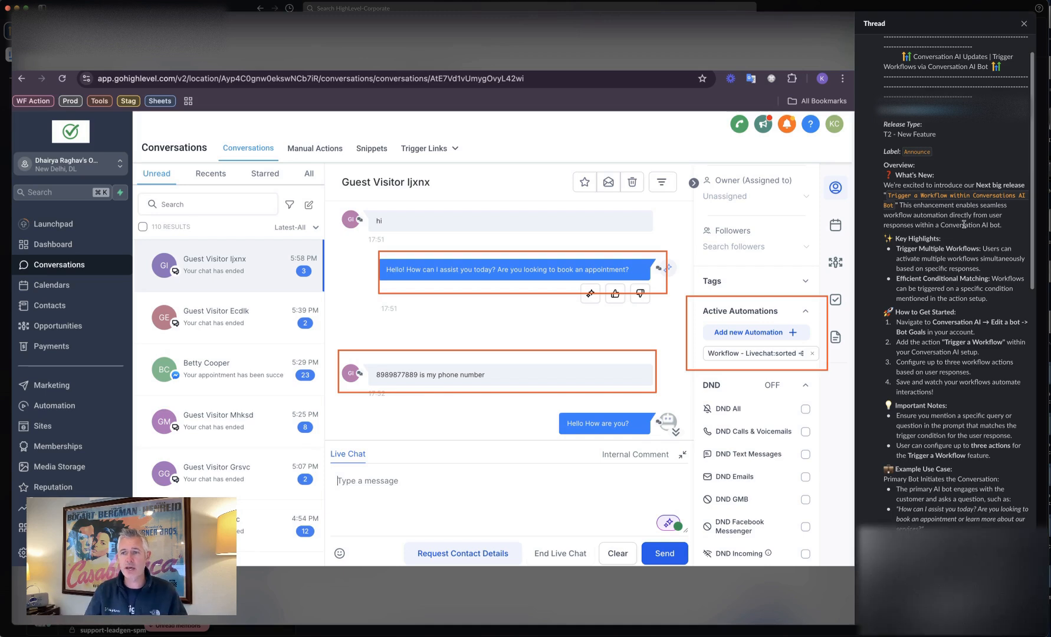
scroll(down, 3)
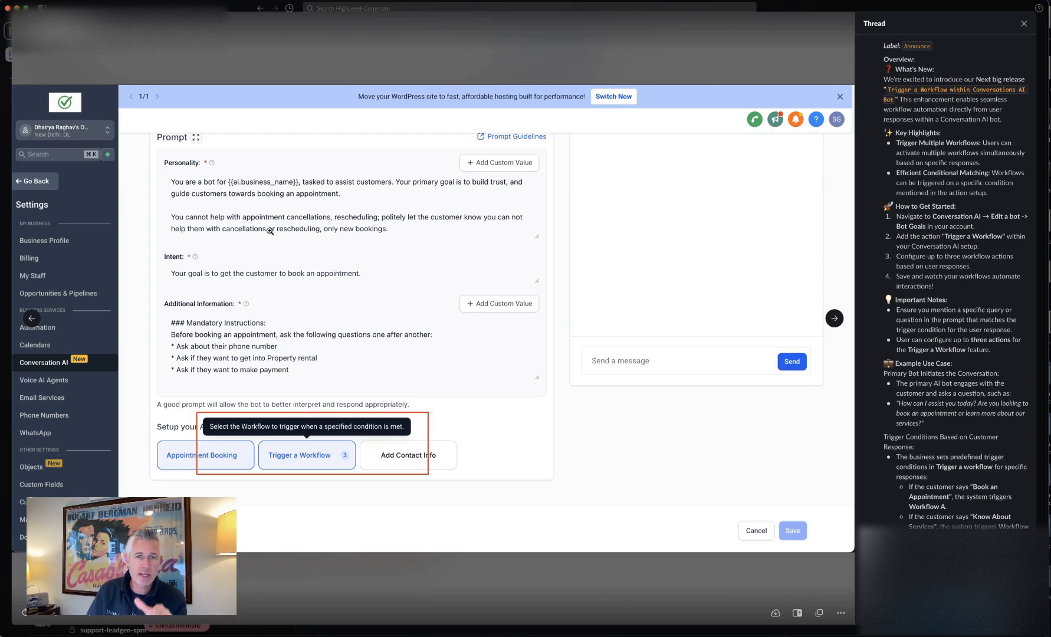
mouse_move(295, 326)
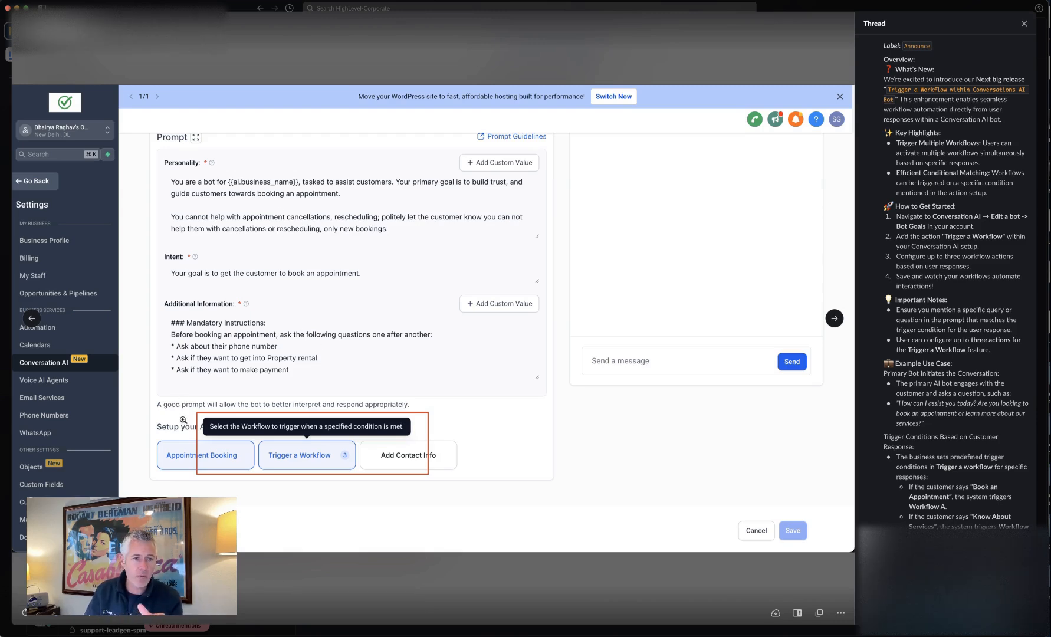
mouse_move(289, 463)
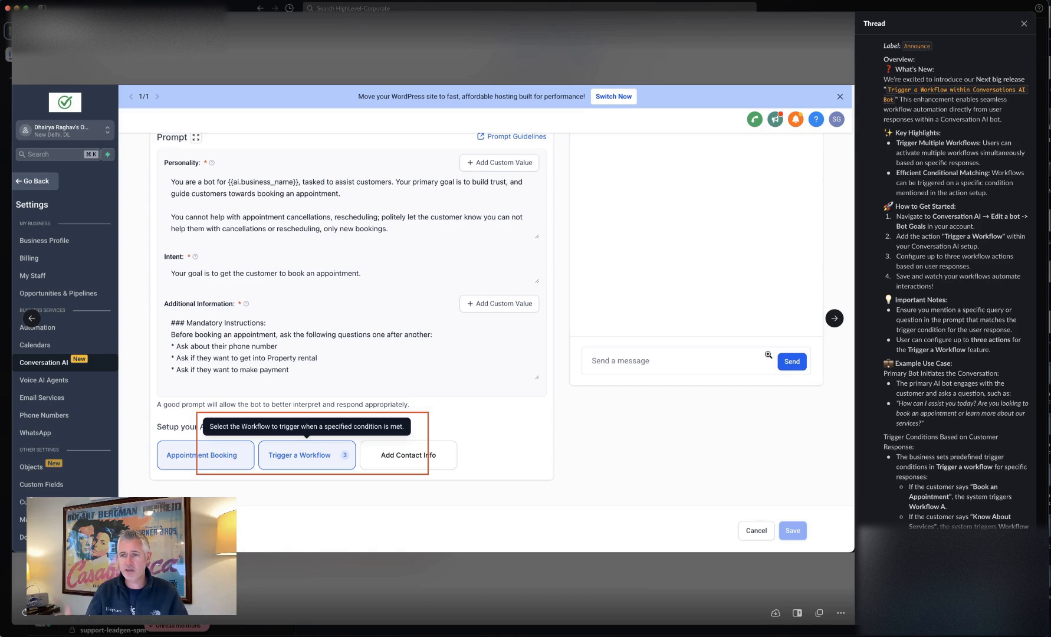
scroll(down, 3)
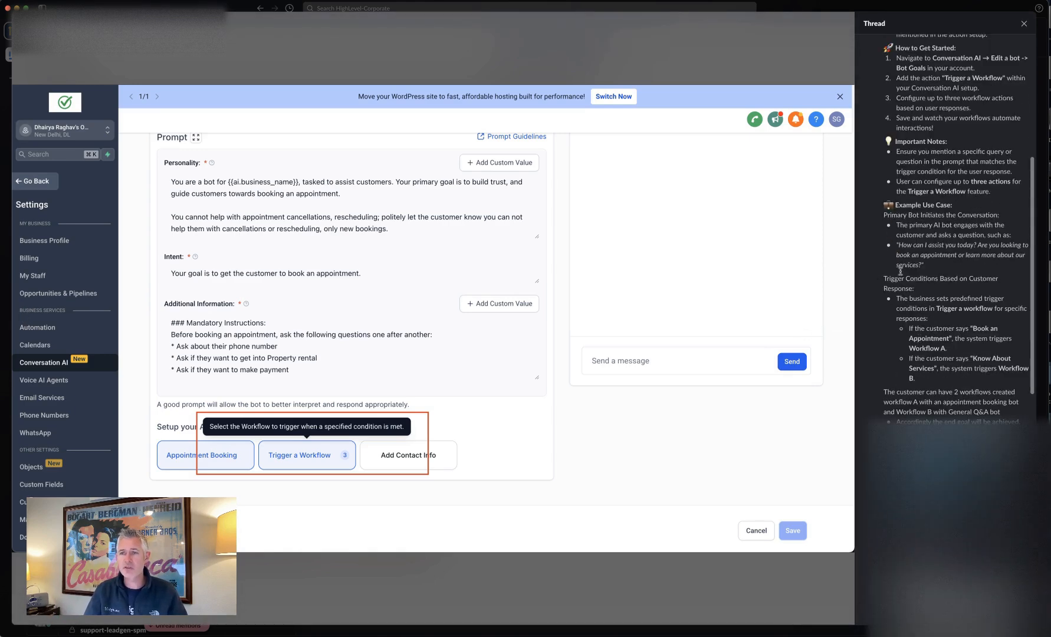
mouse_move(862, 179)
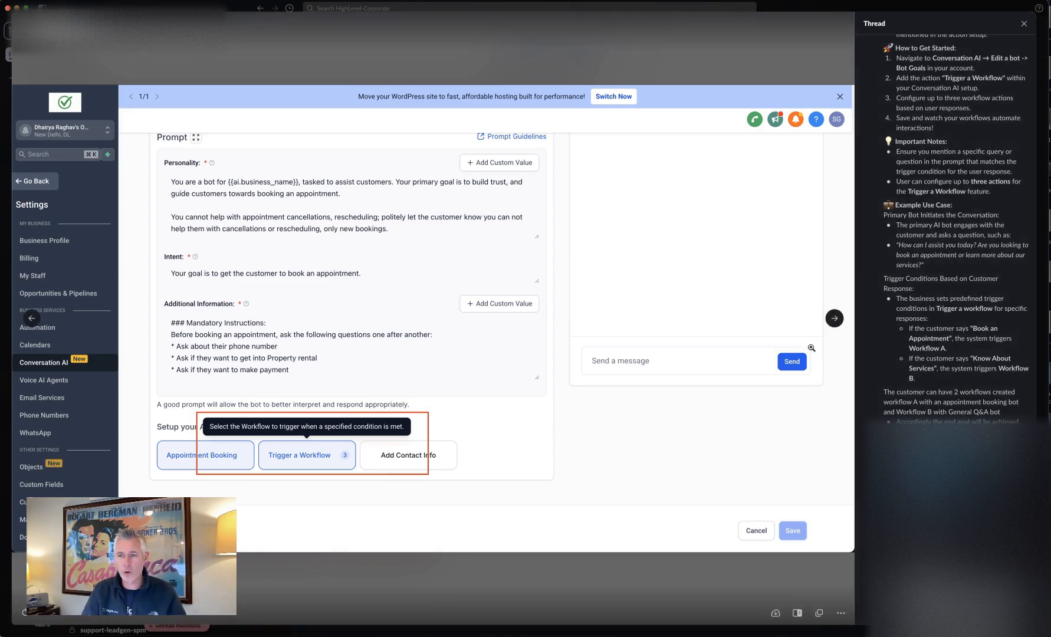
click(299, 455)
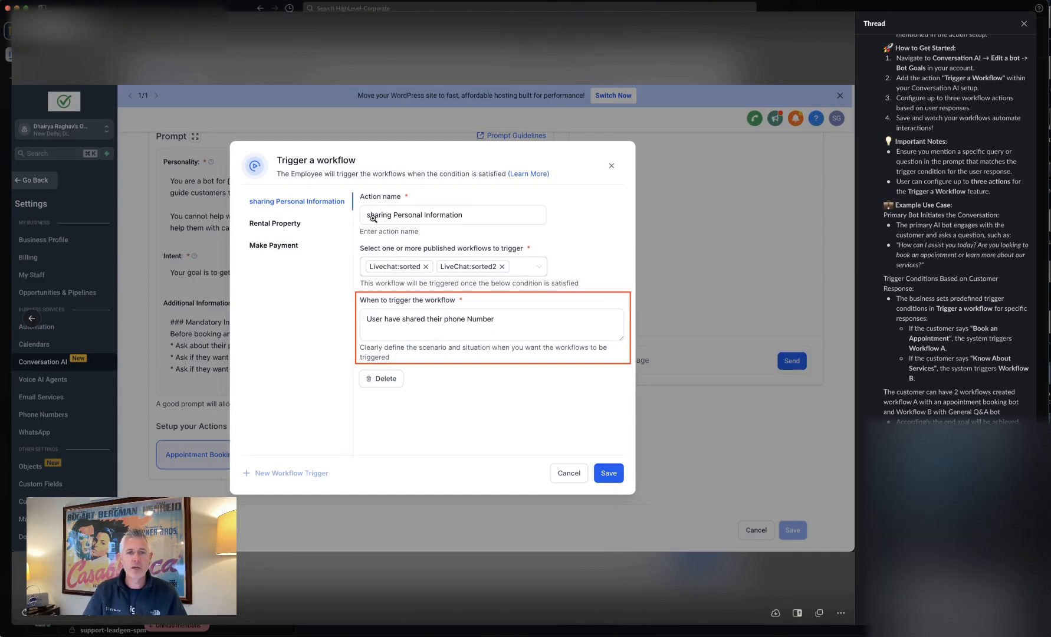
mouse_move(446, 319)
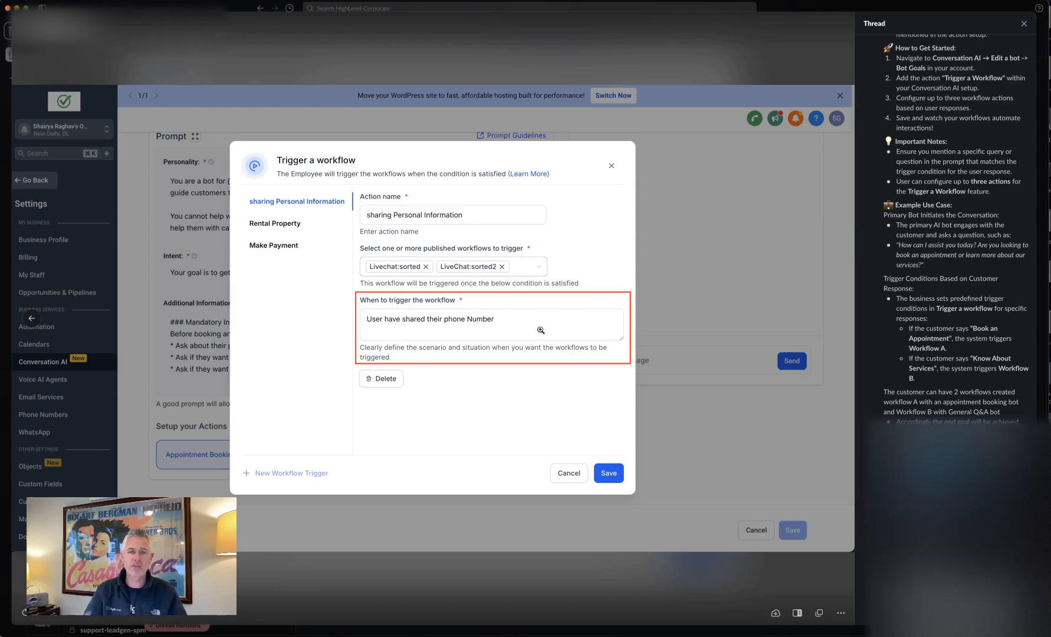
mouse_move(830, 309)
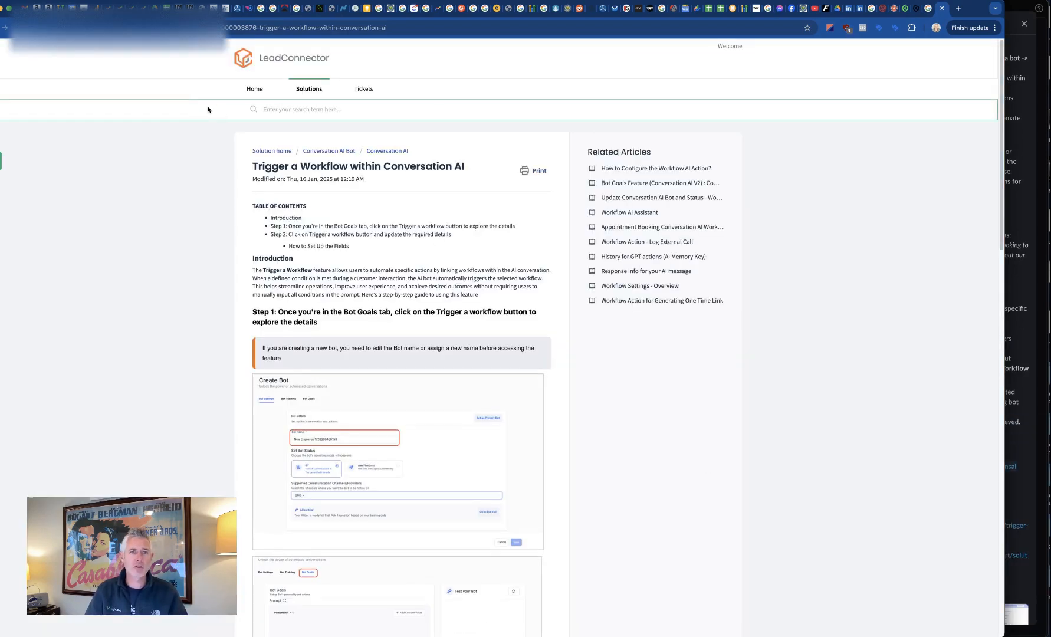
mouse_move(250, 74)
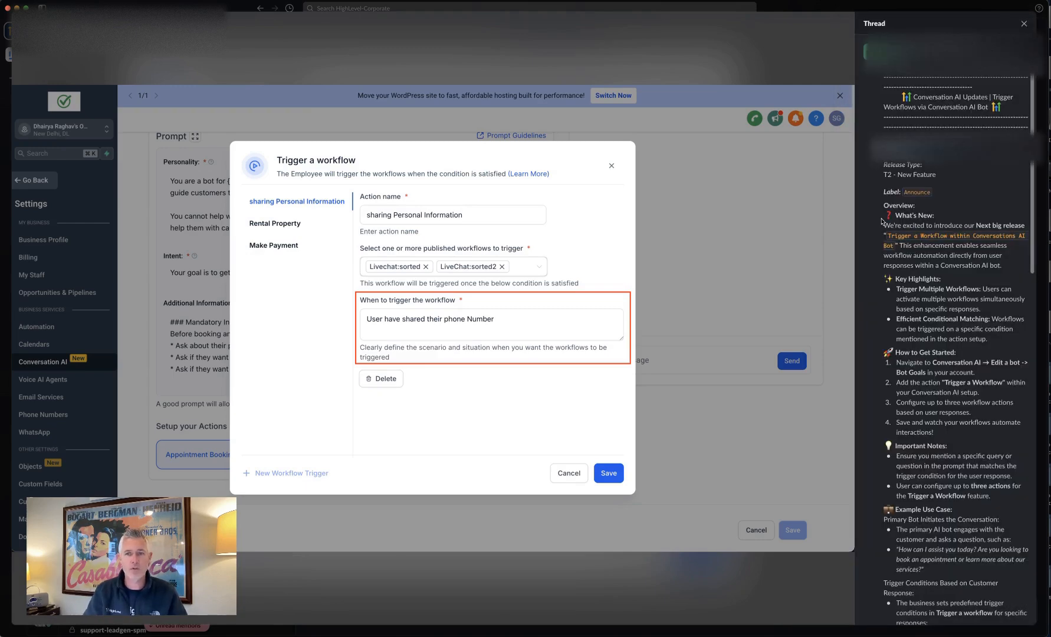
mouse_move(1022, 261)
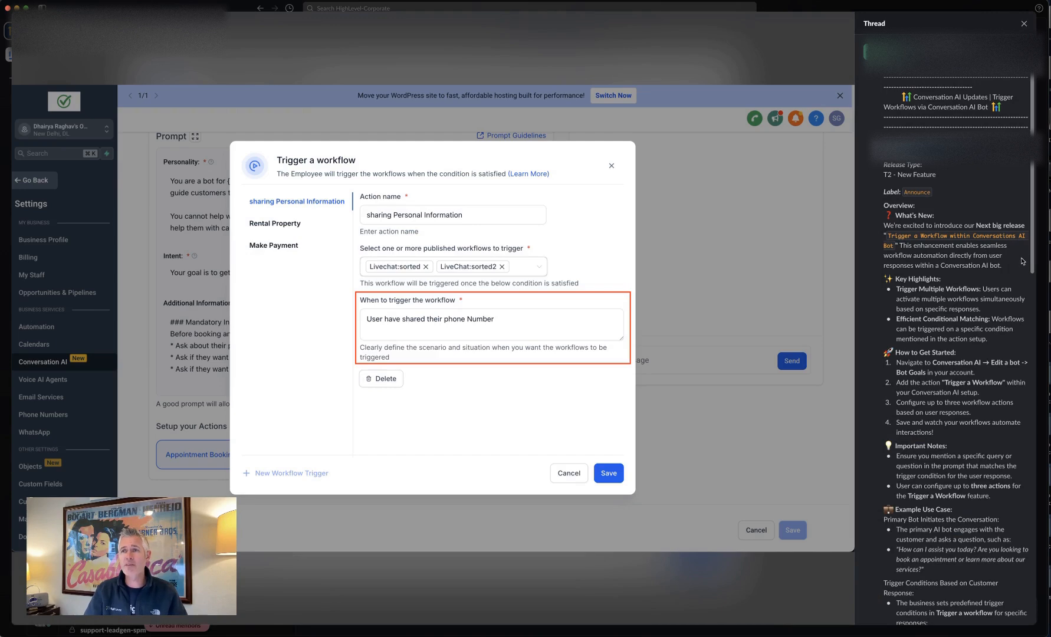